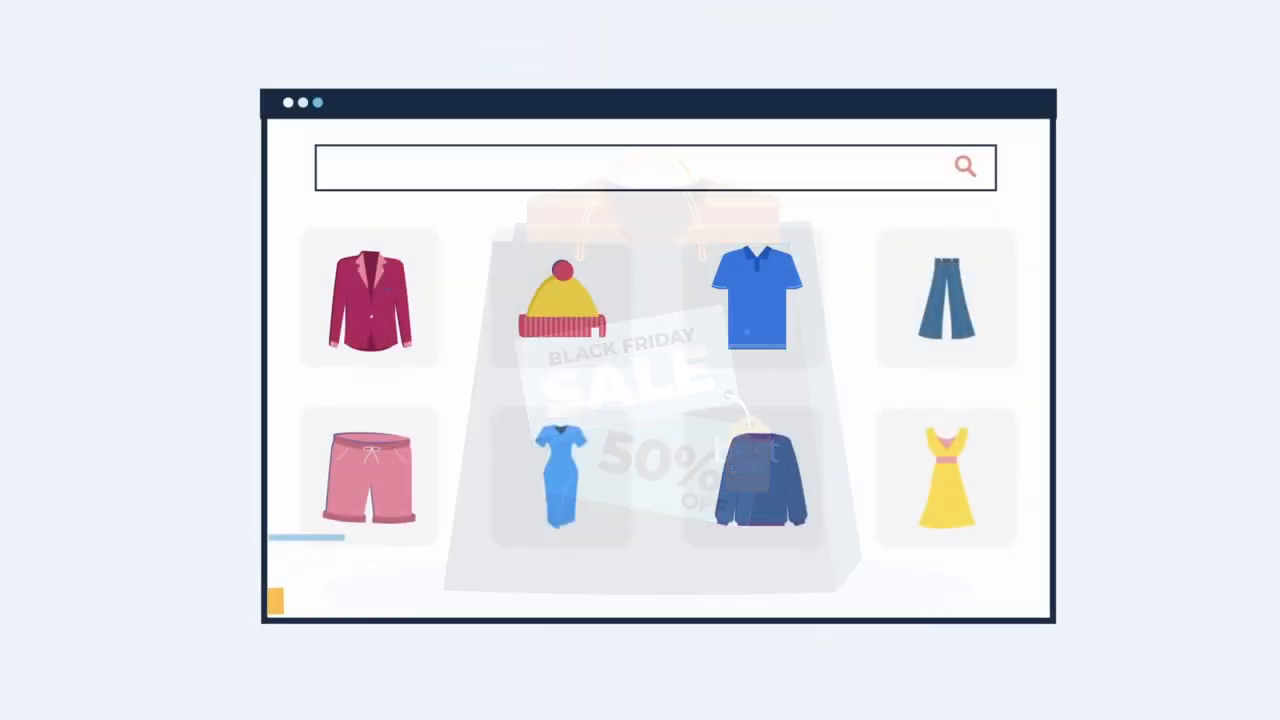
click(757, 300)
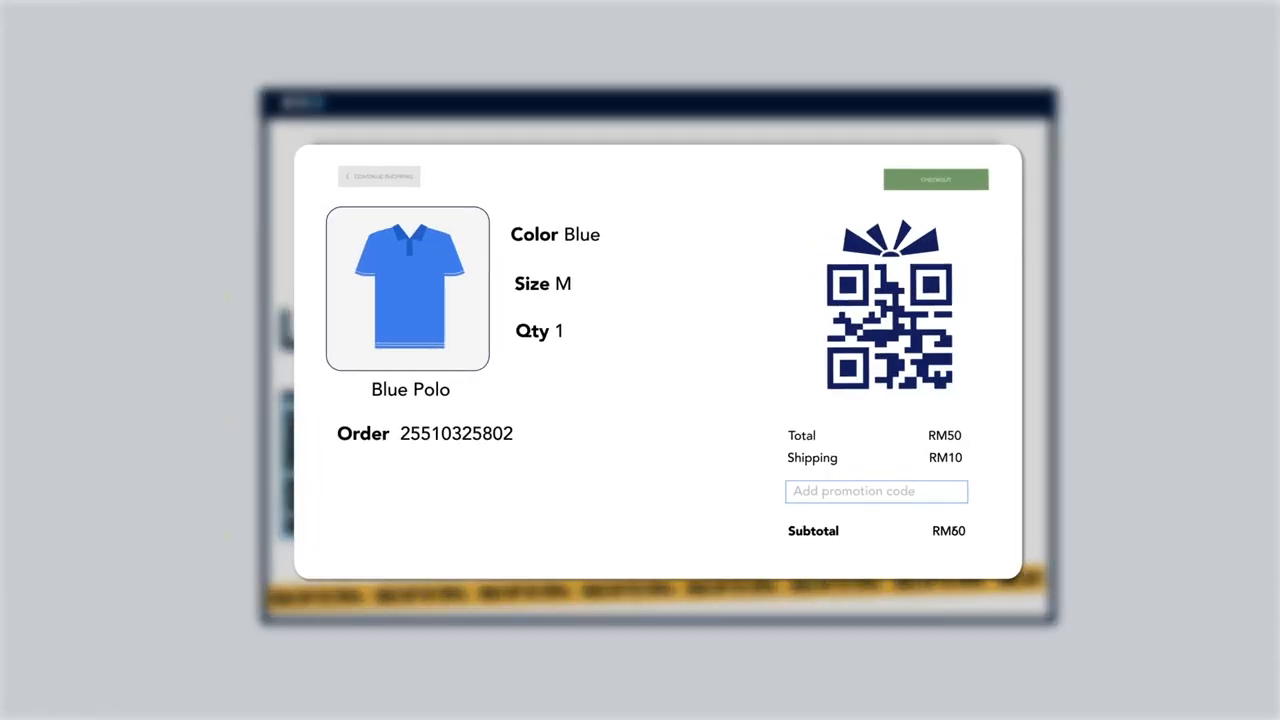
text(99ship)
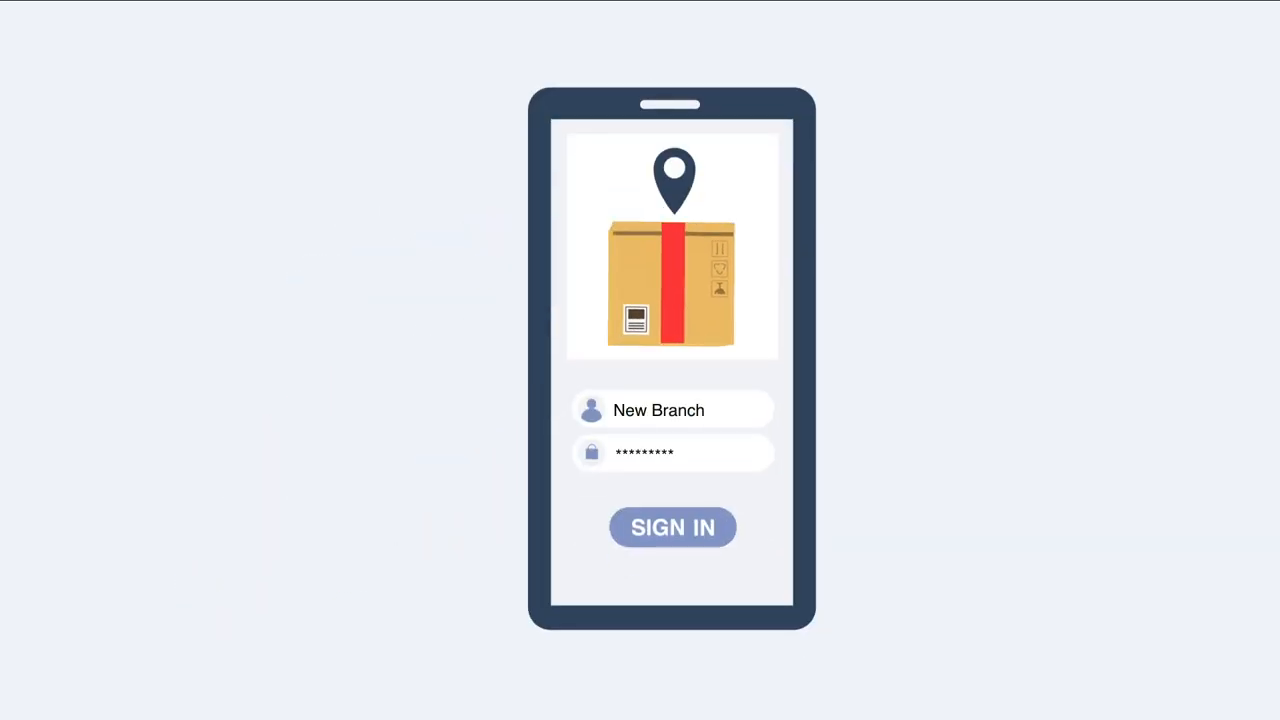
click(672, 527)
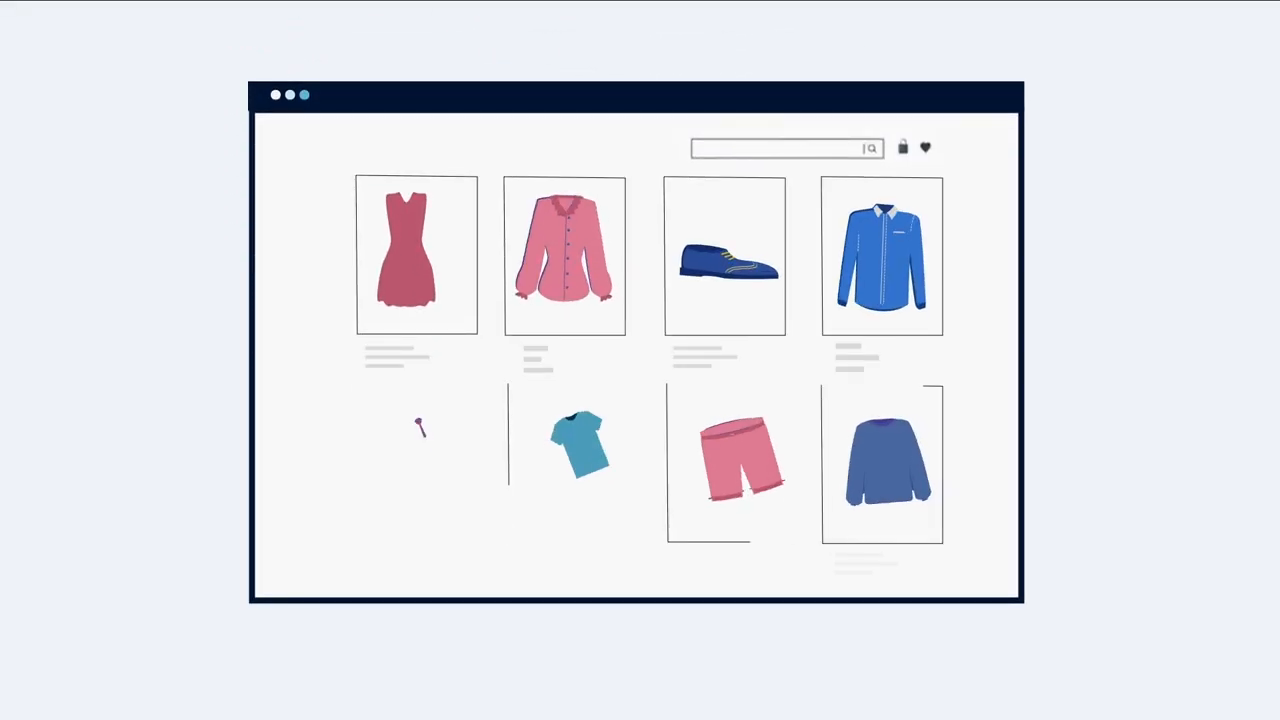
click(416, 256)
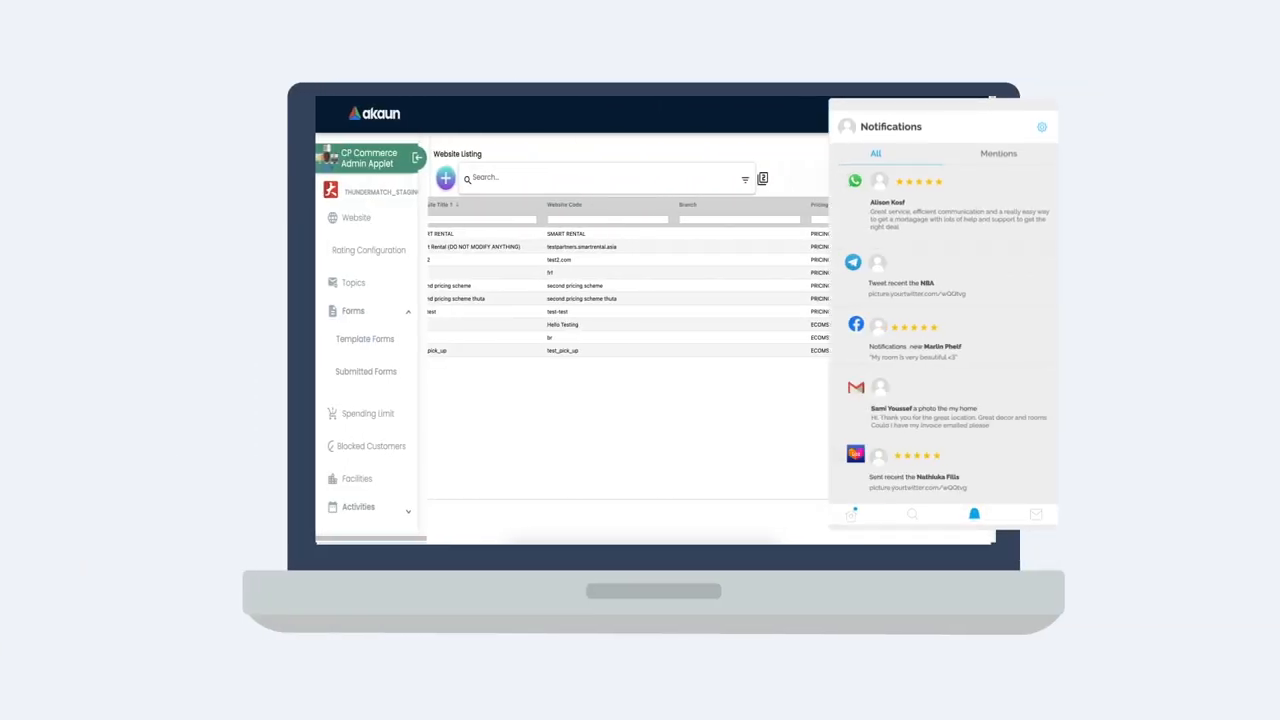
scroll(down, 3)
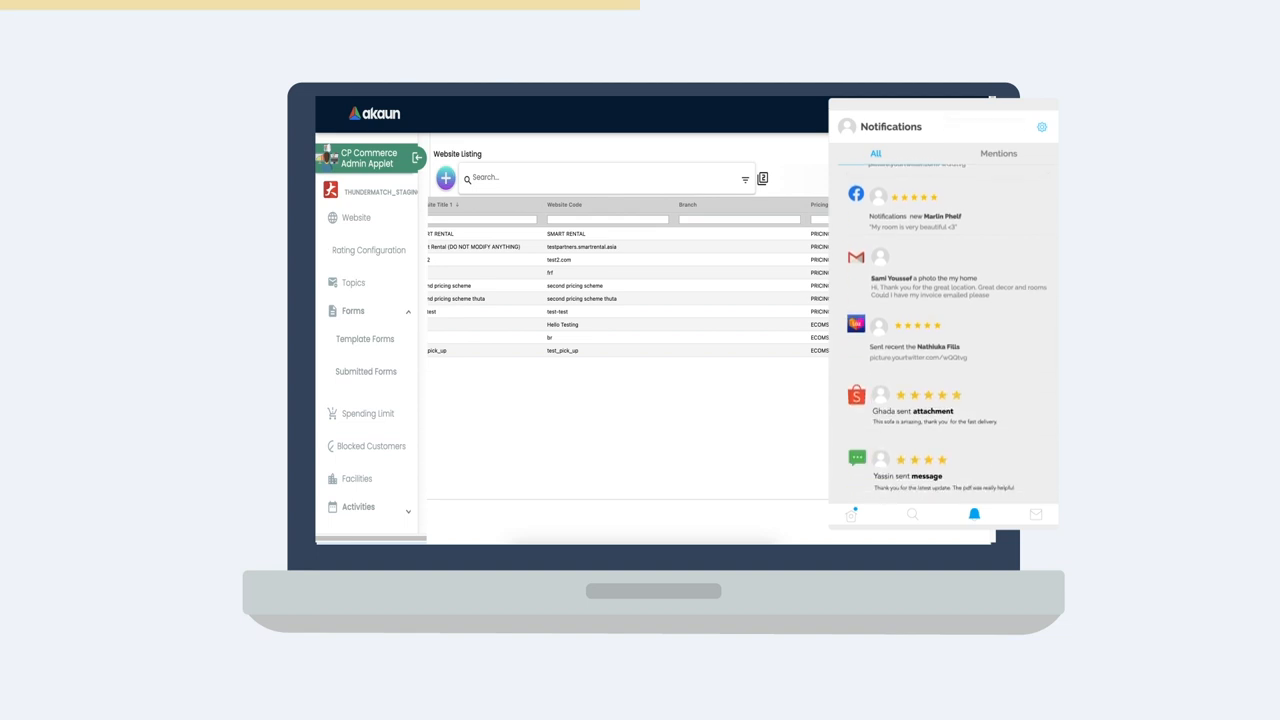